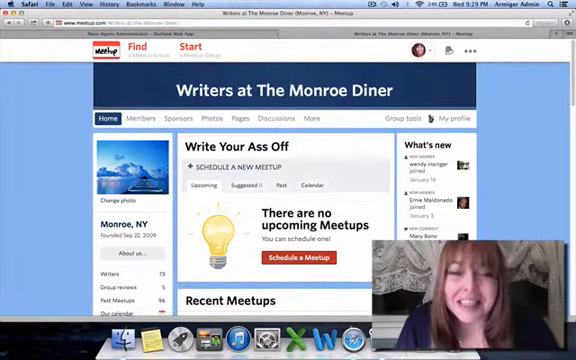
# Scroll down through the Writers at The Monroe Diner member list.
pyautogui.scroll(-3)
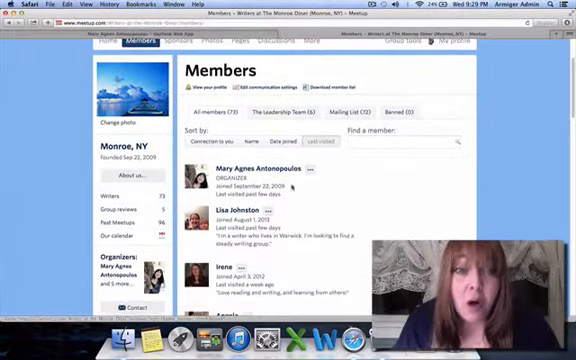
pyautogui.scroll(-3)
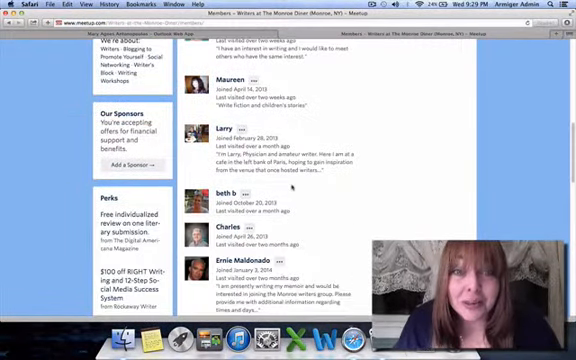
pyautogui.scroll(-3)
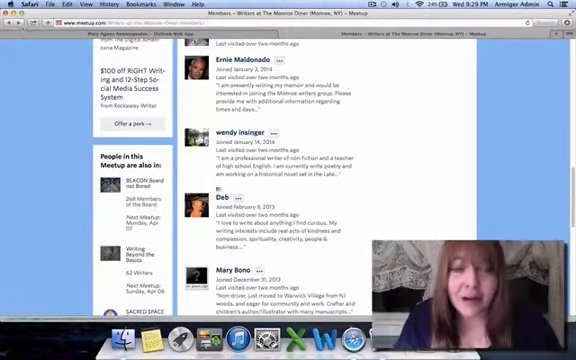
pyautogui.scroll(-3)
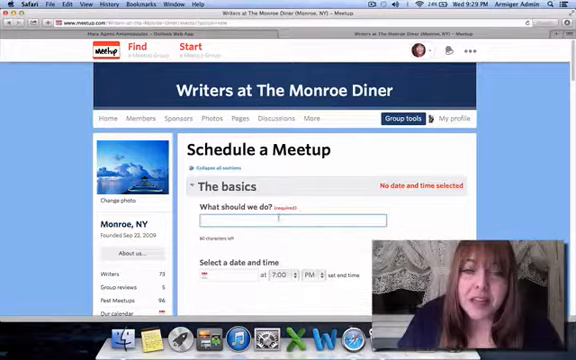
# Scroll through the basics and place sections of the Schedule a Meetup form.
pyautogui.scroll(-3)
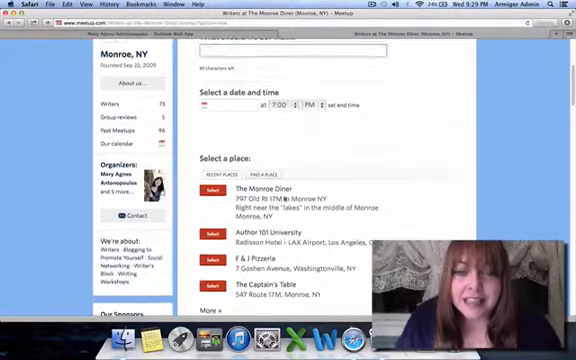
pyautogui.scroll(-3)
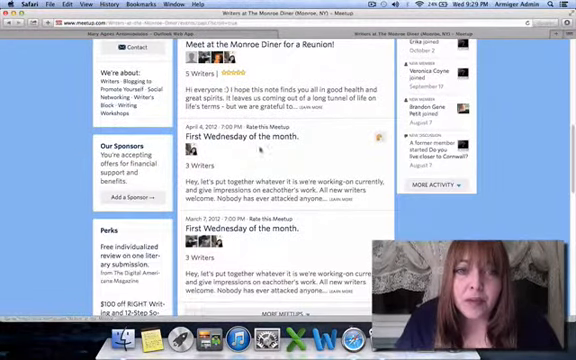
# Scroll through Past Meetups toward the September 28, 2011 coffee meetup.
pyautogui.scroll(-3)
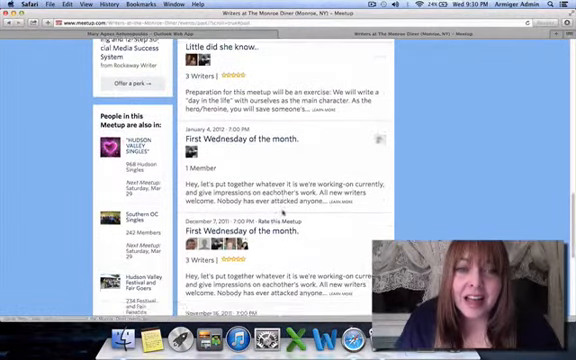
pyautogui.scroll(-3)
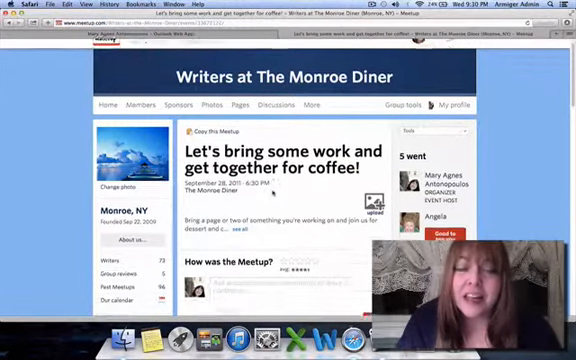
pyautogui.scroll(-3)
pyautogui.write('san francisco')
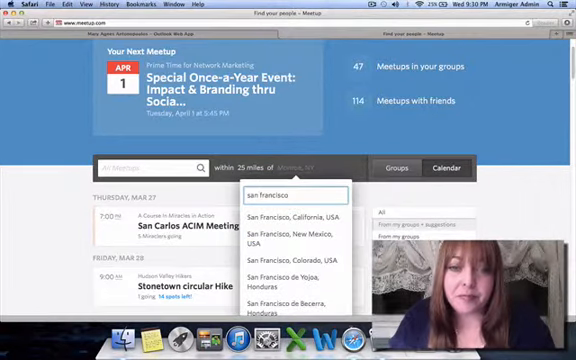
# Pick San Francisco, California as location and browse most-active Networking groups within 25 miles.
pyautogui.click(290, 211)
pyautogui.write('Networking')
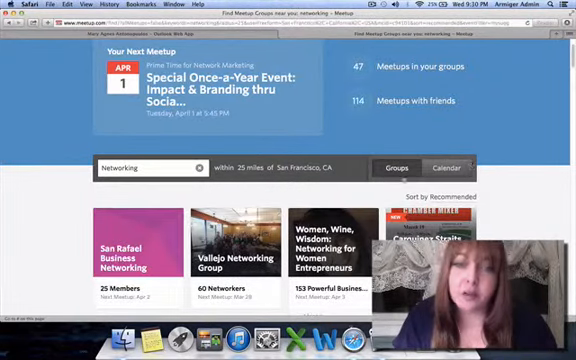
pyautogui.scroll(-3)
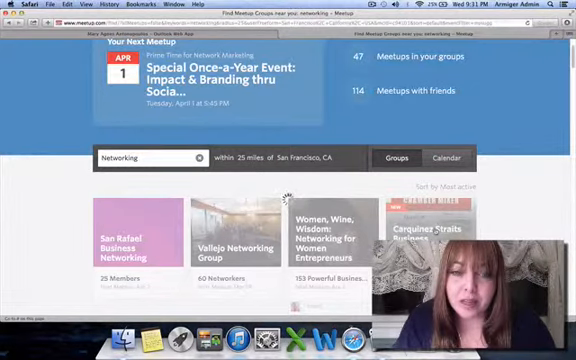
pyautogui.scroll(-3)
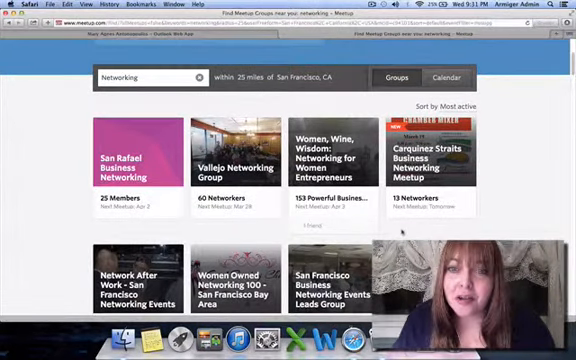